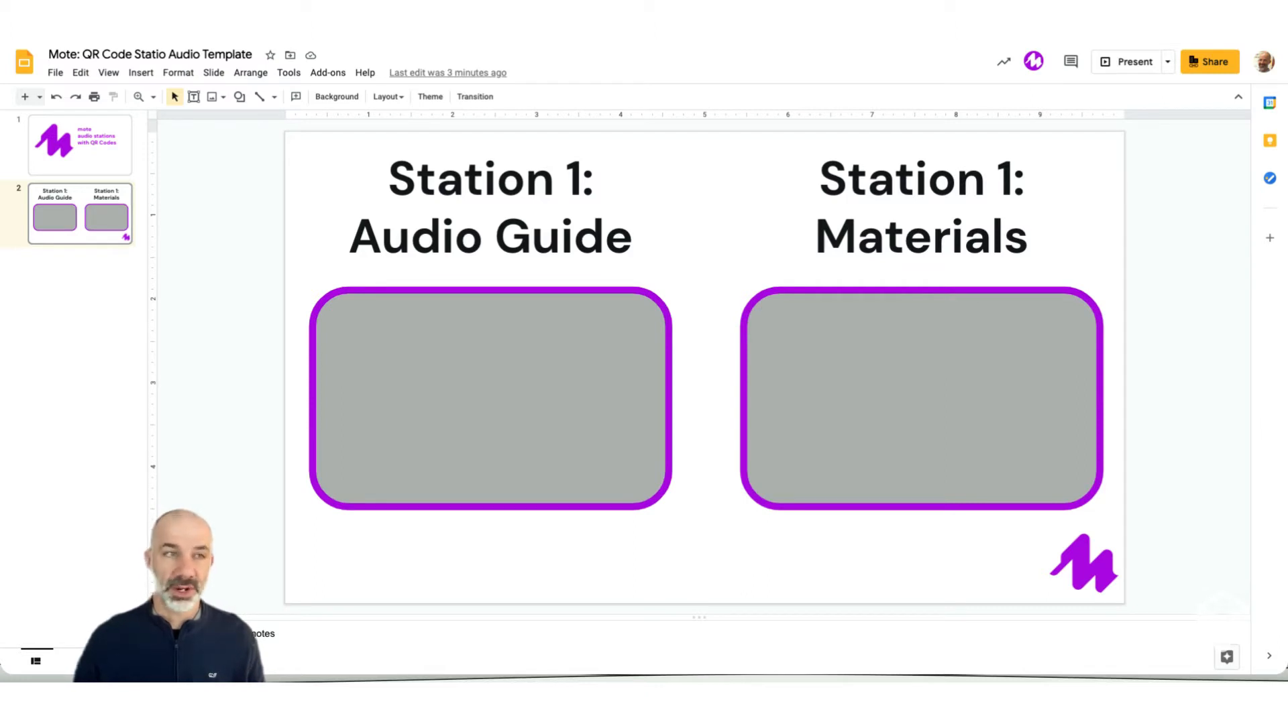
Record a 49-second Mote audio guide for the Station 1 slide
{"action": "left_click", "coordinate": [1033, 60]}
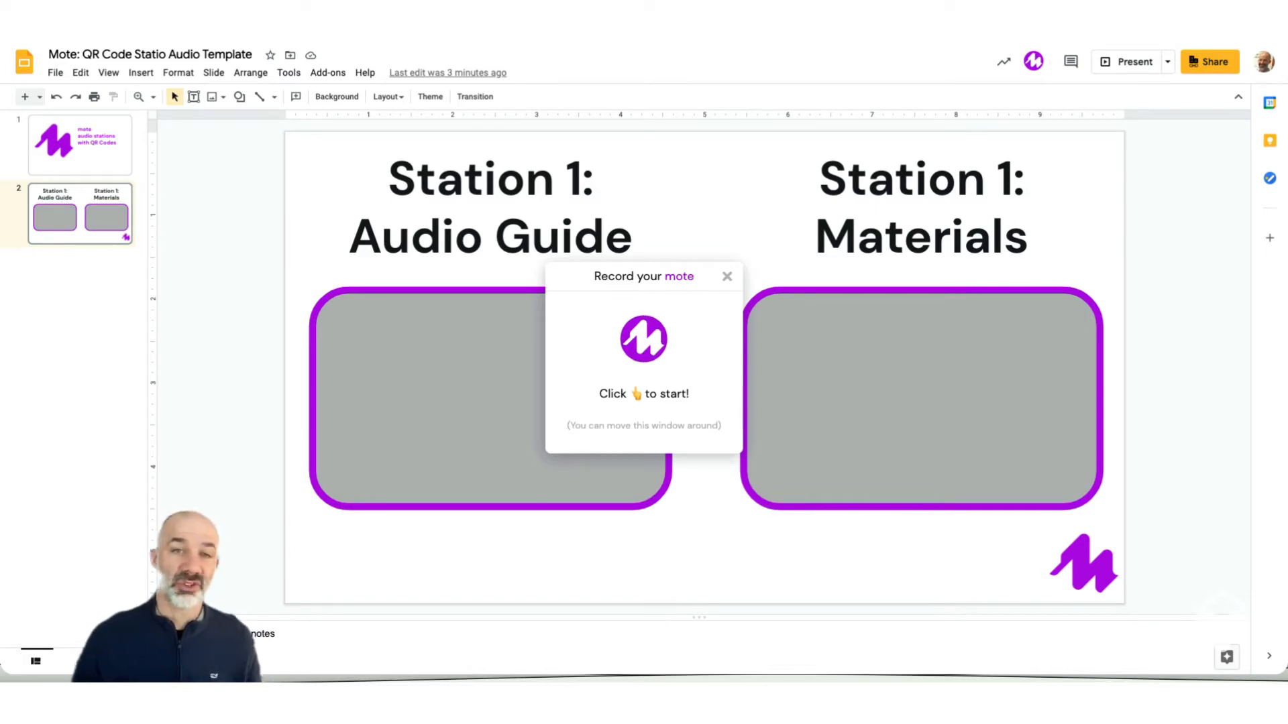
{"action": "left_click", "coordinate": [643, 339]}
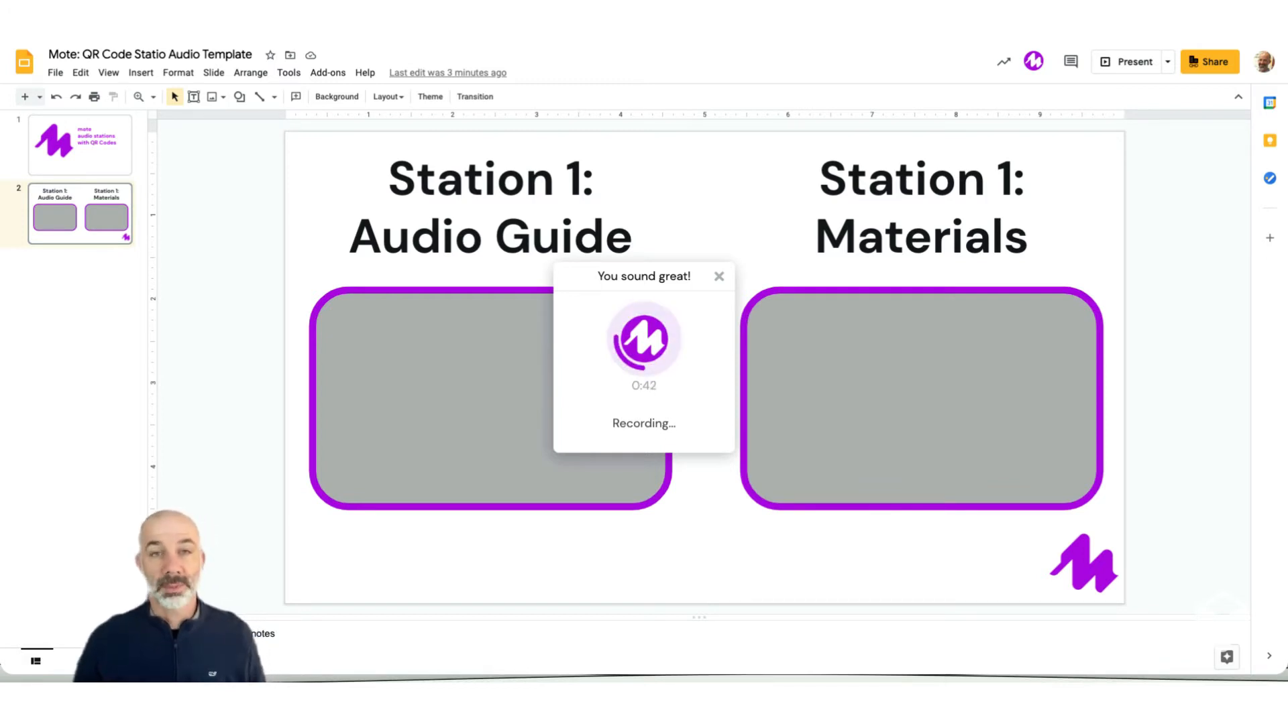
{"action": "left_click", "coordinate": [643, 336]}
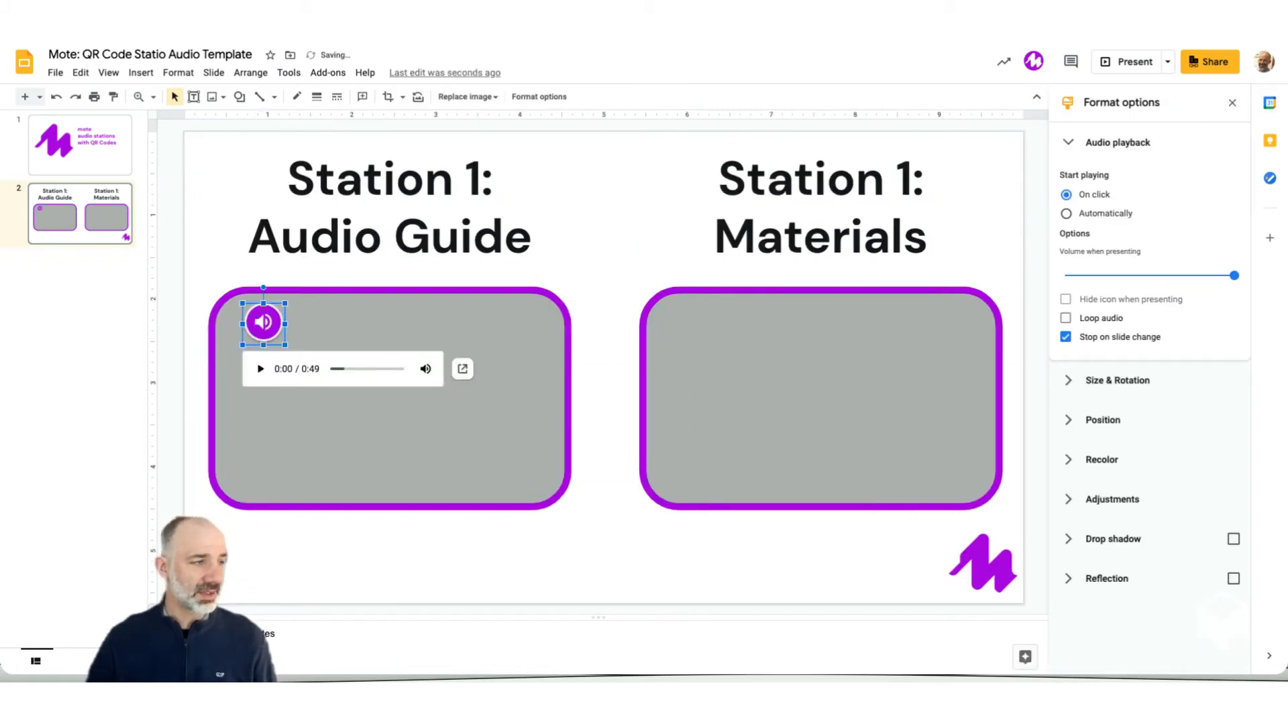
Place the enlarged speaker icon inside the Audio Guide box and close Format options
{"action": "left_click", "coordinate": [263, 415]}
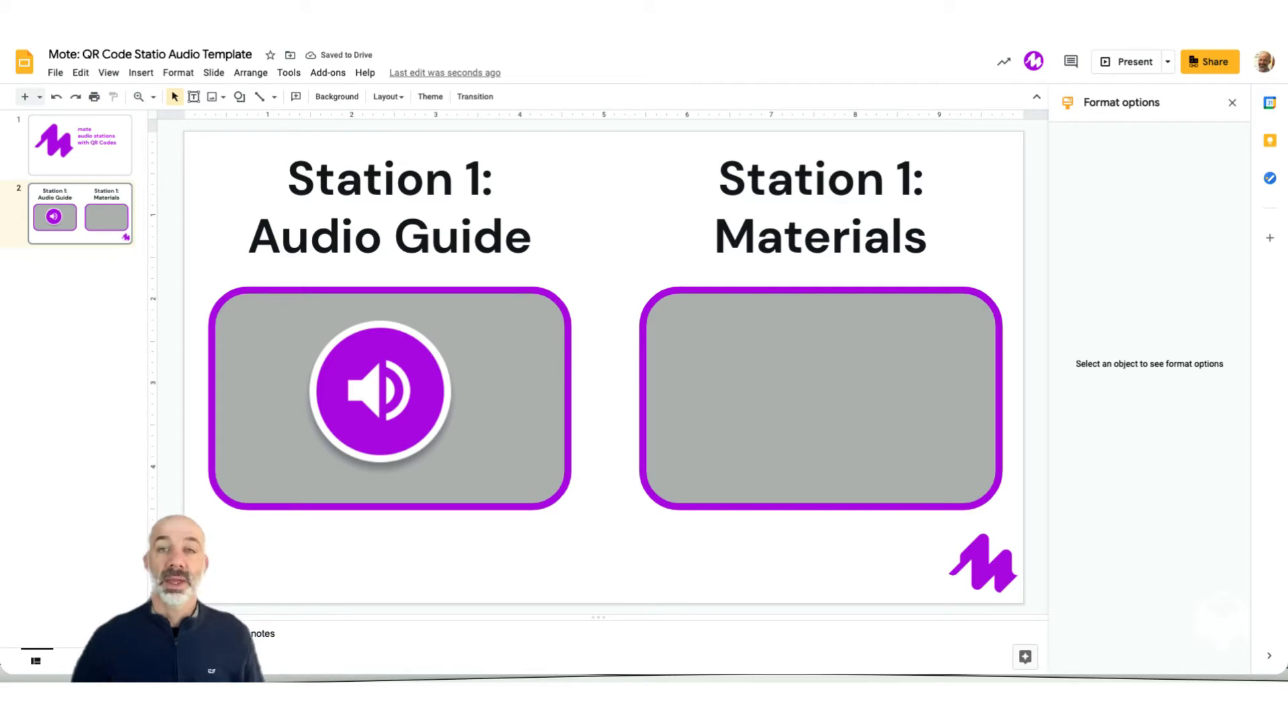
{"action": "left_click", "coordinate": [1231, 102]}
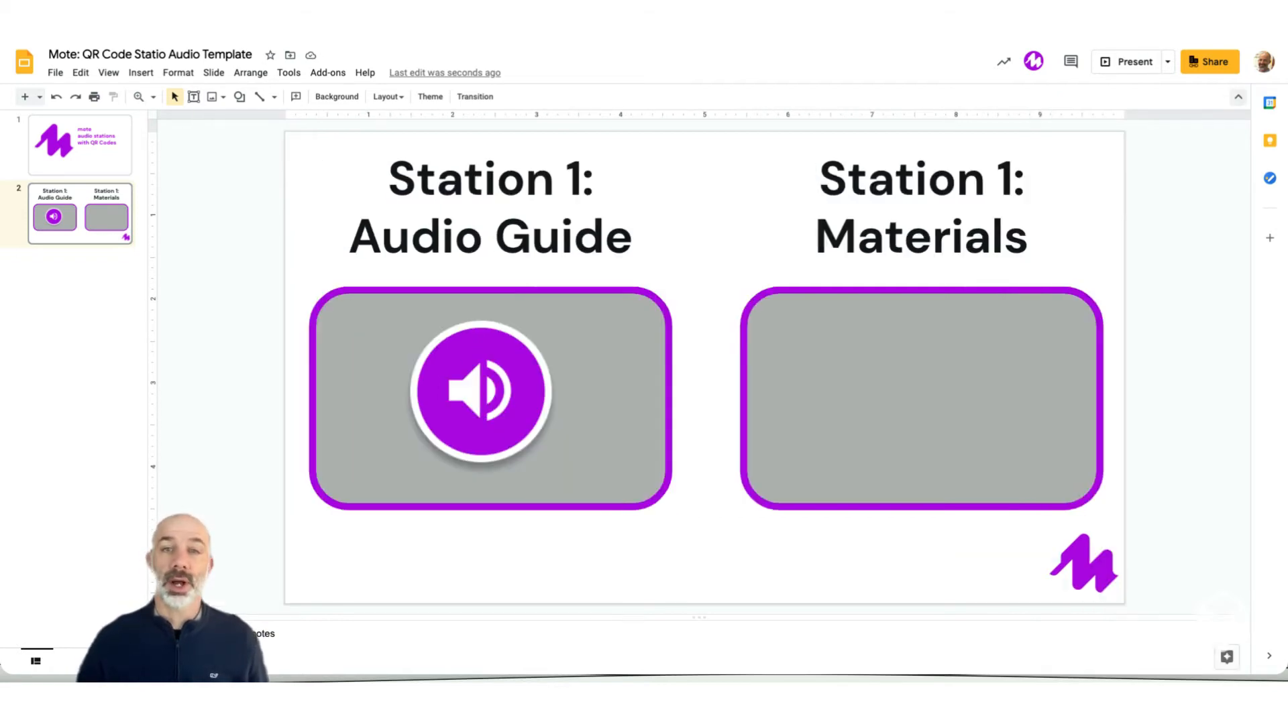
{"action": "mouse_move", "coordinate": [1238, 97]}
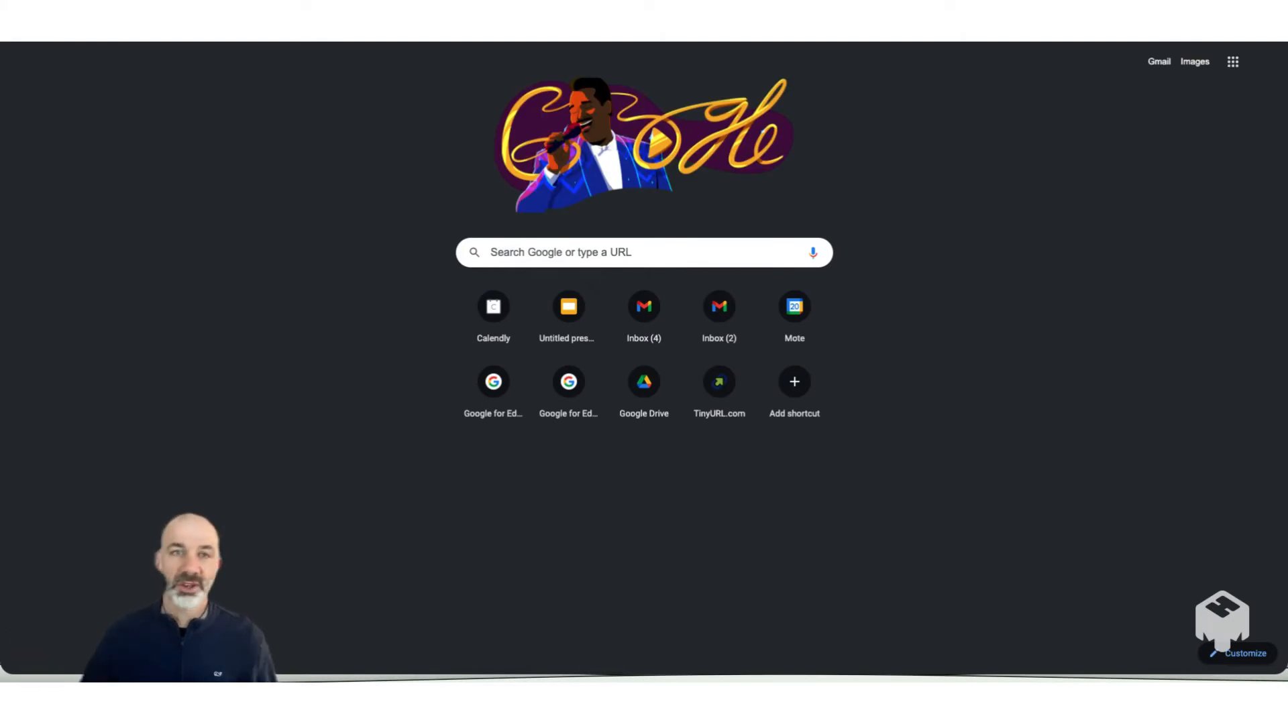
Start a new Untitled presentation to hold the copied Station 1 slide and begin renaming it
{"action": "left_click", "coordinate": [568, 305]}
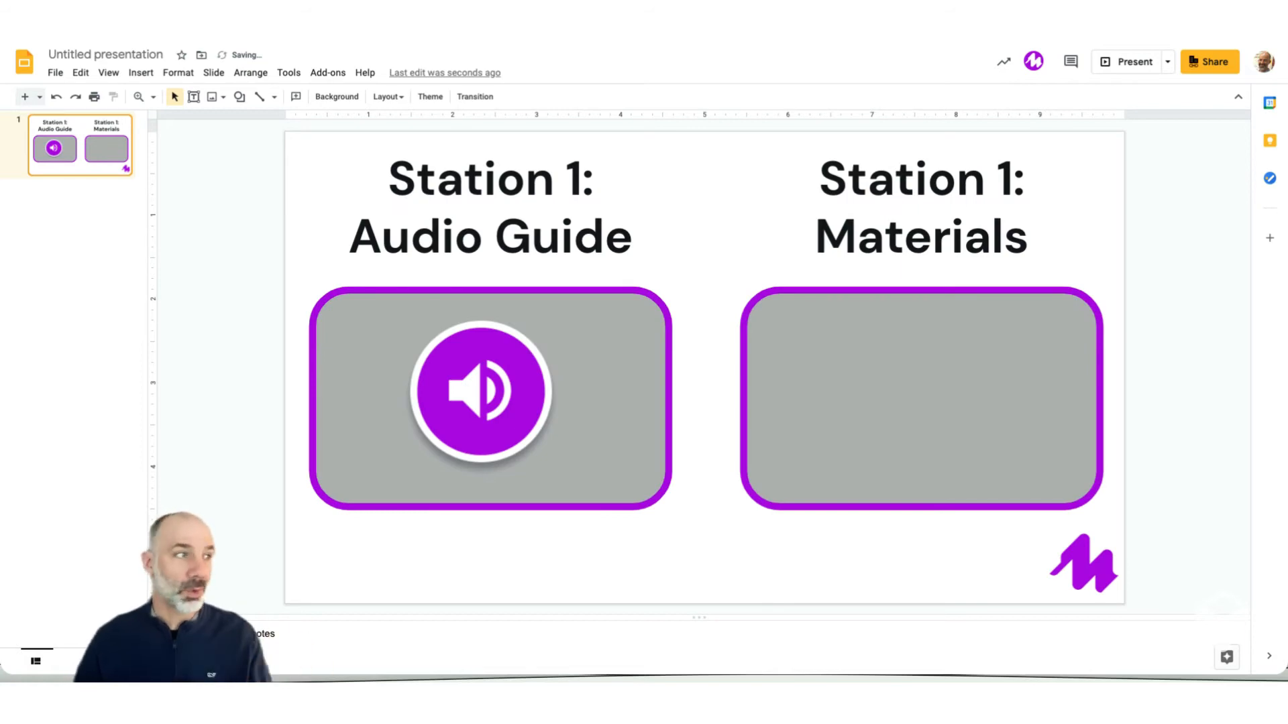
{"action": "left_click", "coordinate": [105, 55]}
{"action": "type", "text": "Audio Statio 2"}
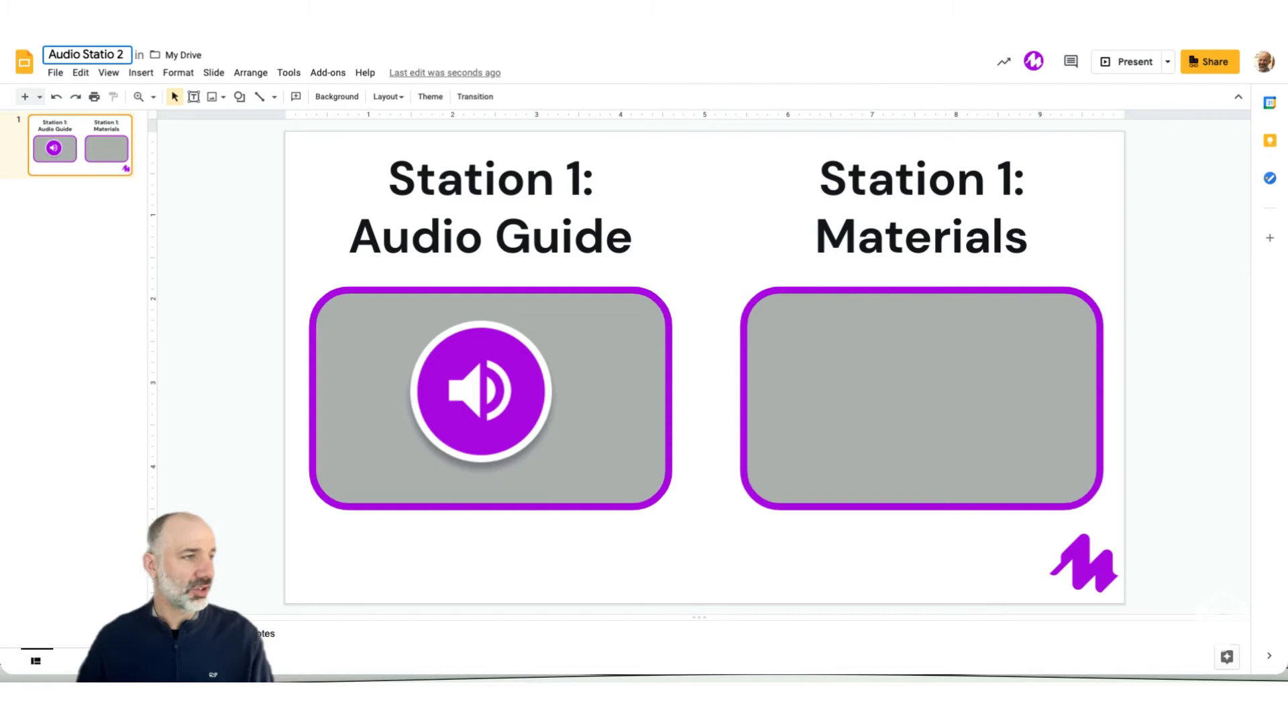
Change the Audio Guide heading to Station 2 and edit the presentation name
{"action": "left_click", "coordinate": [480, 391]}
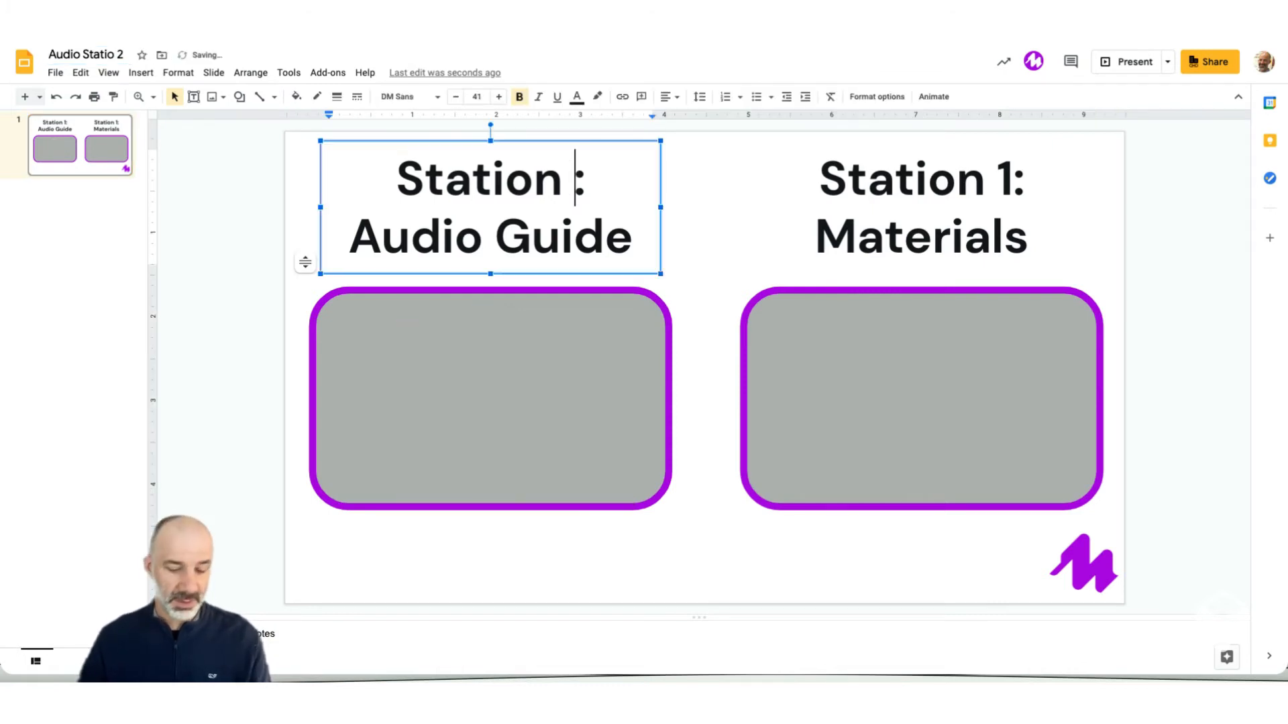
{"action": "type", "text": "2"}
{"action": "left_click", "coordinate": [920, 205]}
{"action": "type", "text": "2"}
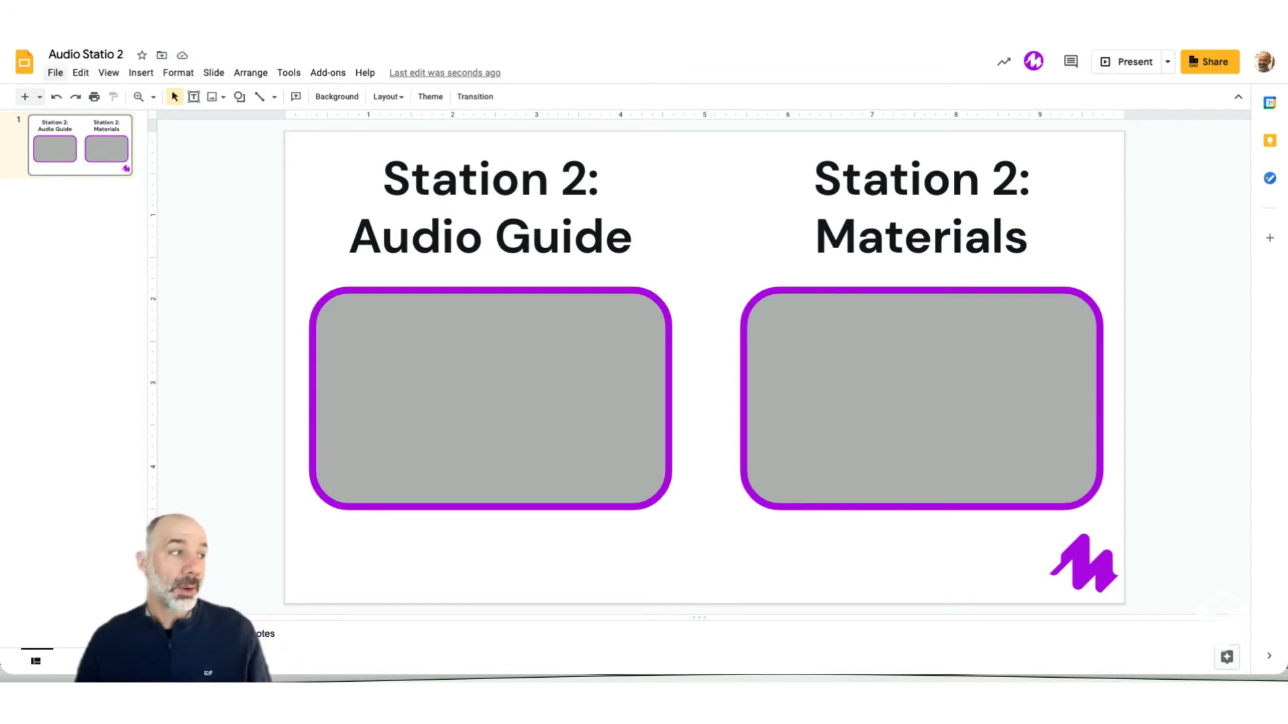
{"action": "left_click", "coordinate": [86, 54]}
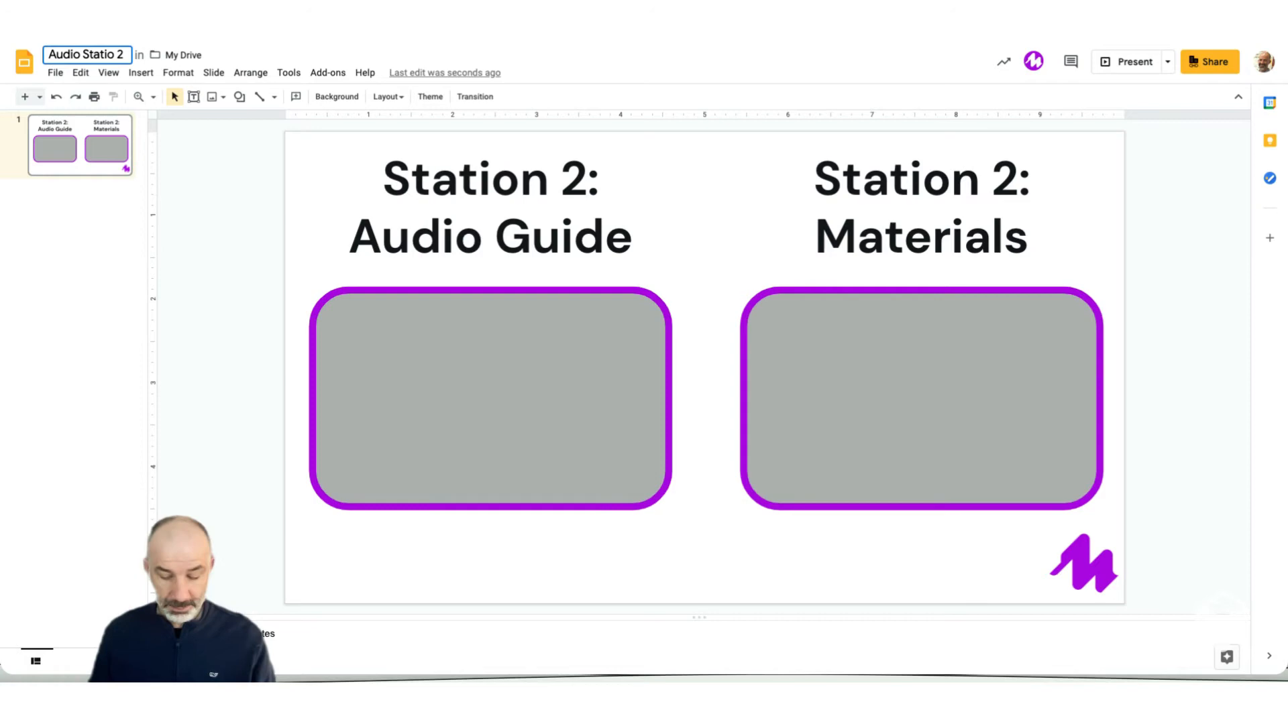
Make a copy of the entire presentation named Audio Station 3
{"action": "left_click", "coordinate": [55, 72]}
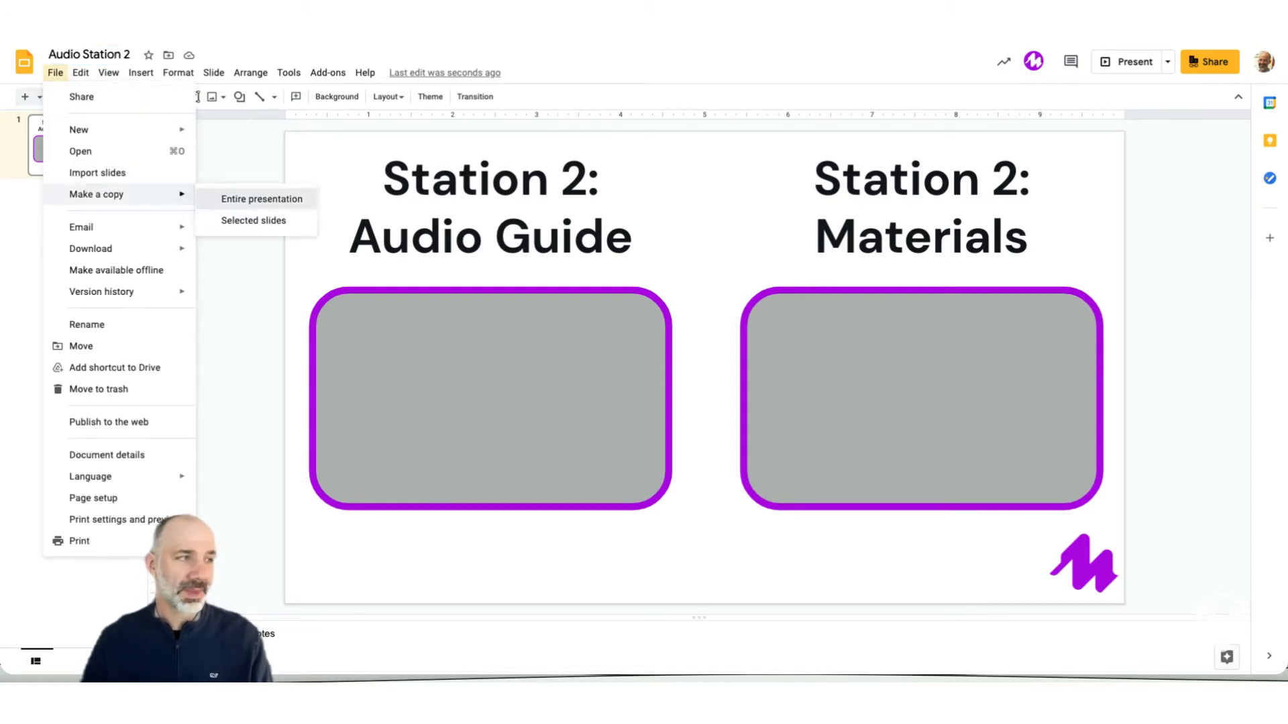
{"action": "left_click", "coordinate": [261, 199]}
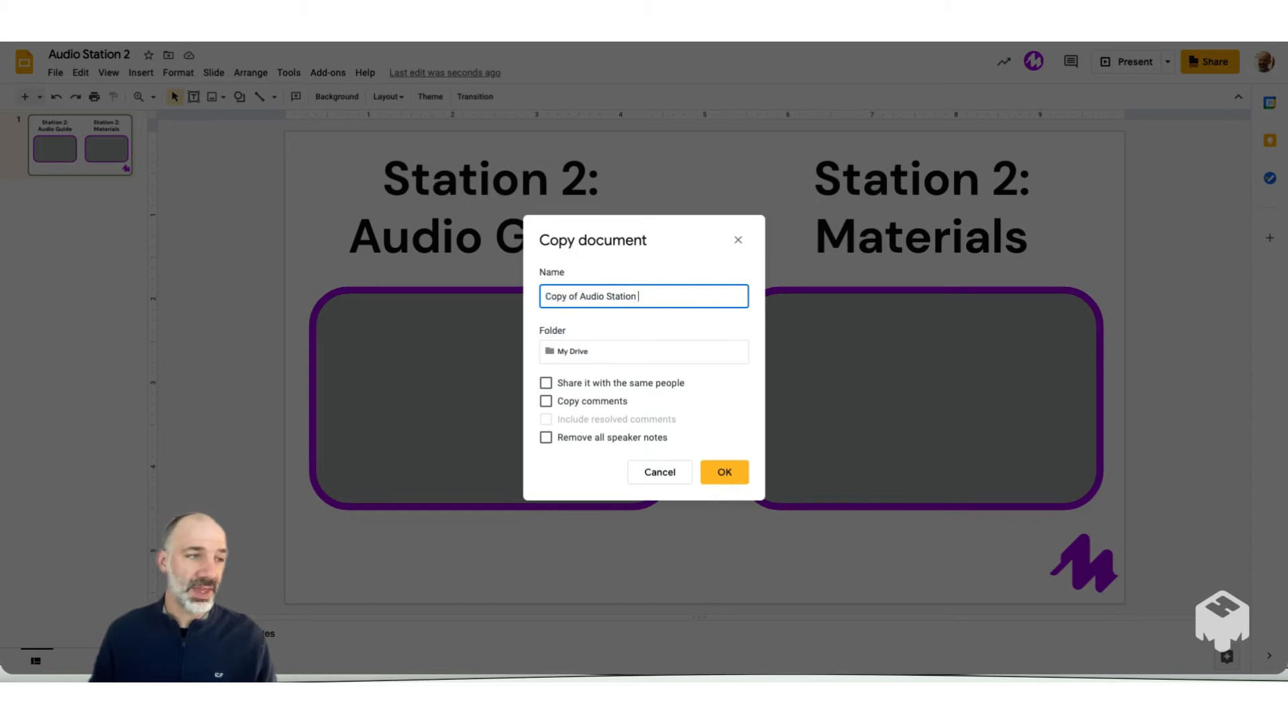
{"action": "type", "text": "3"}
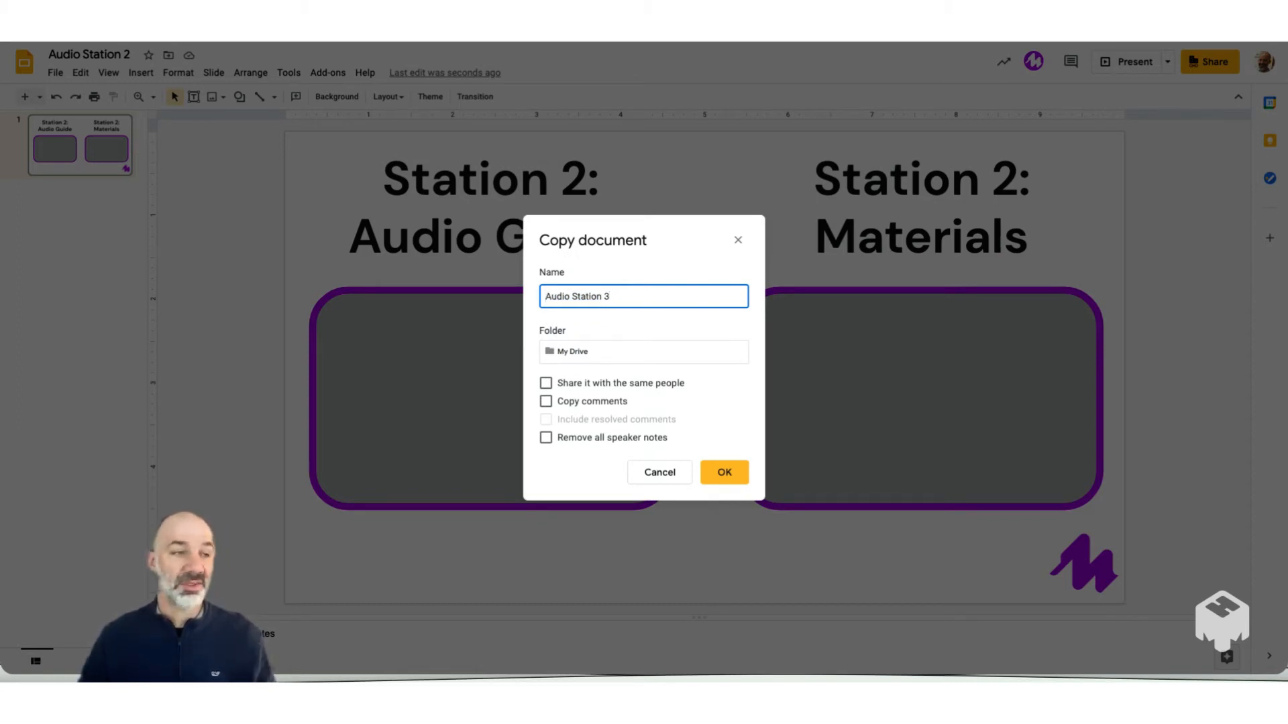
{"action": "left_click", "coordinate": [723, 473]}
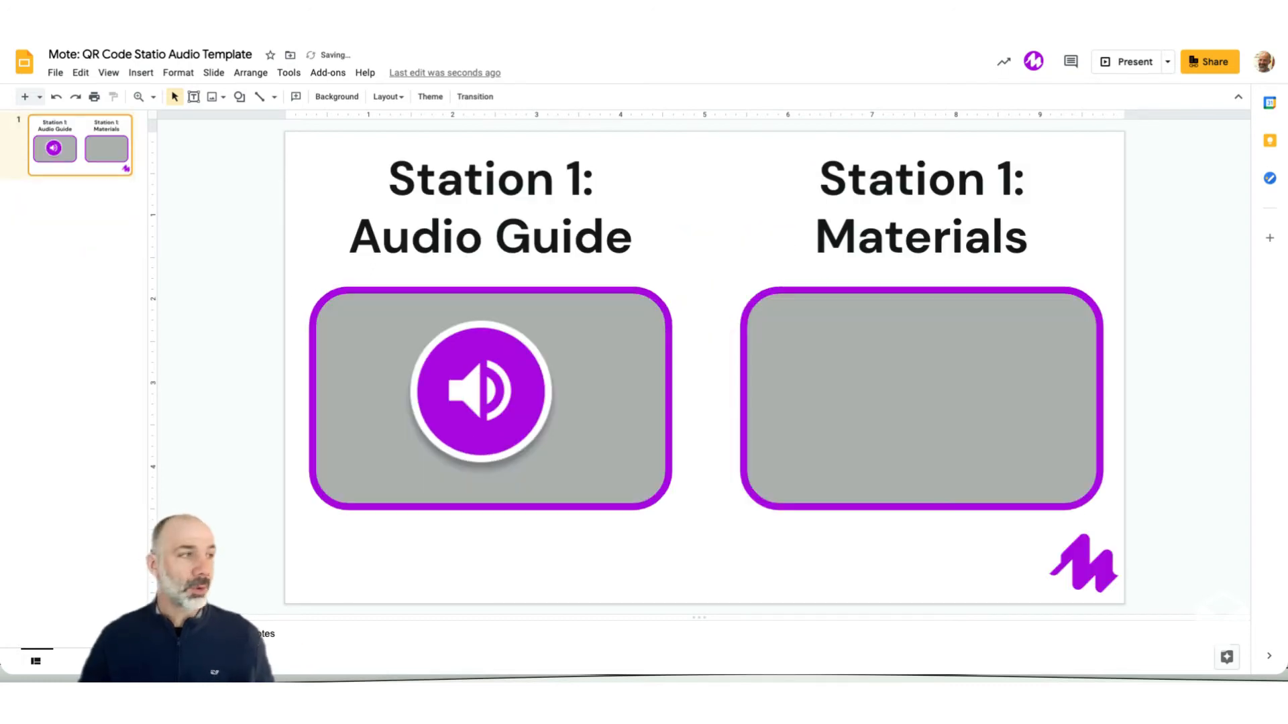
Publish the Station 1 template to the web via File > Publish to the web
{"action": "left_click", "coordinate": [55, 73]}
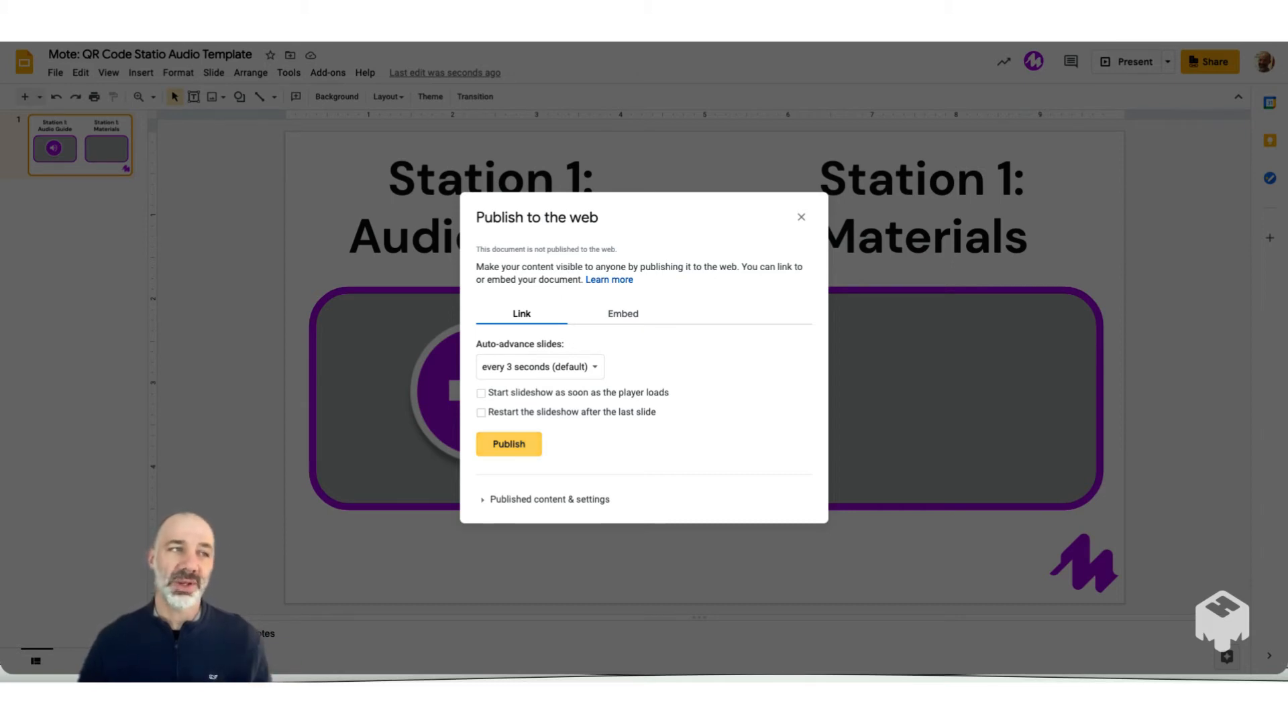
{"action": "left_click", "coordinate": [508, 444]}
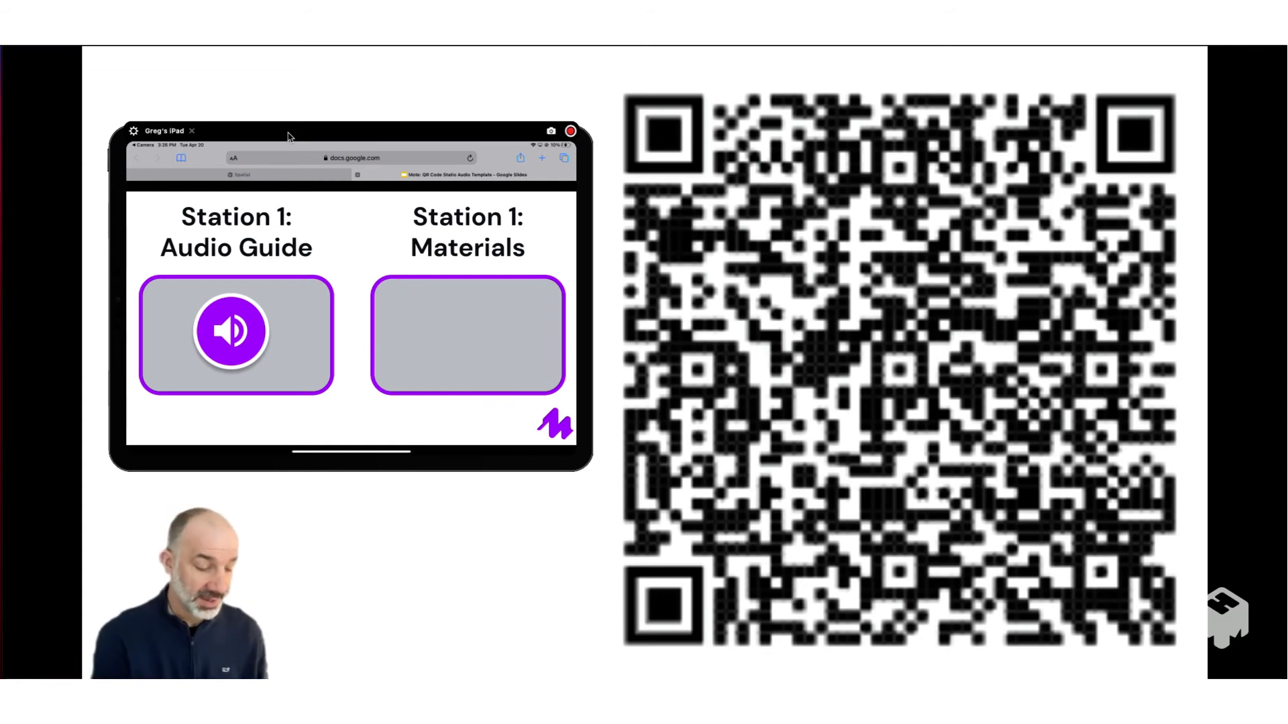
Stop mirroring the iPad screen after viewing the published slide beside its QR code
{"action": "left_click", "coordinate": [232, 330]}
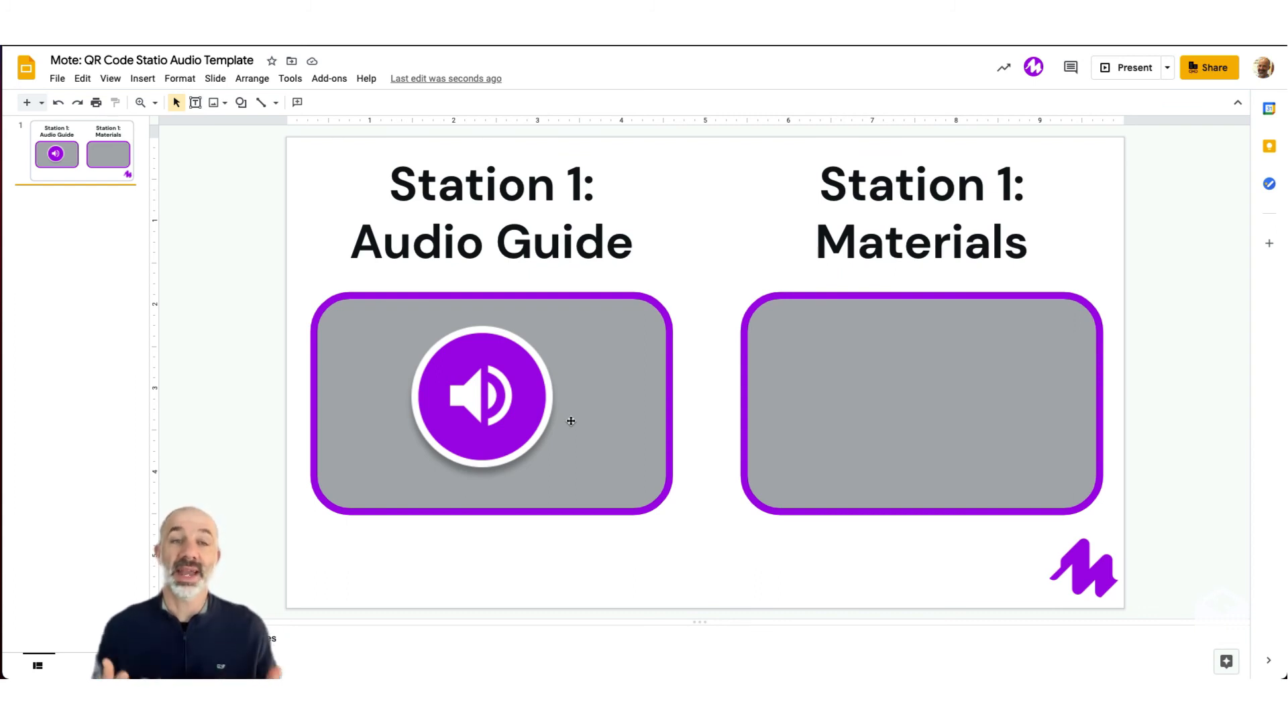
Select the existing audio button and reopen the Mote recorder for a second clip
{"action": "left_click", "coordinate": [481, 397]}
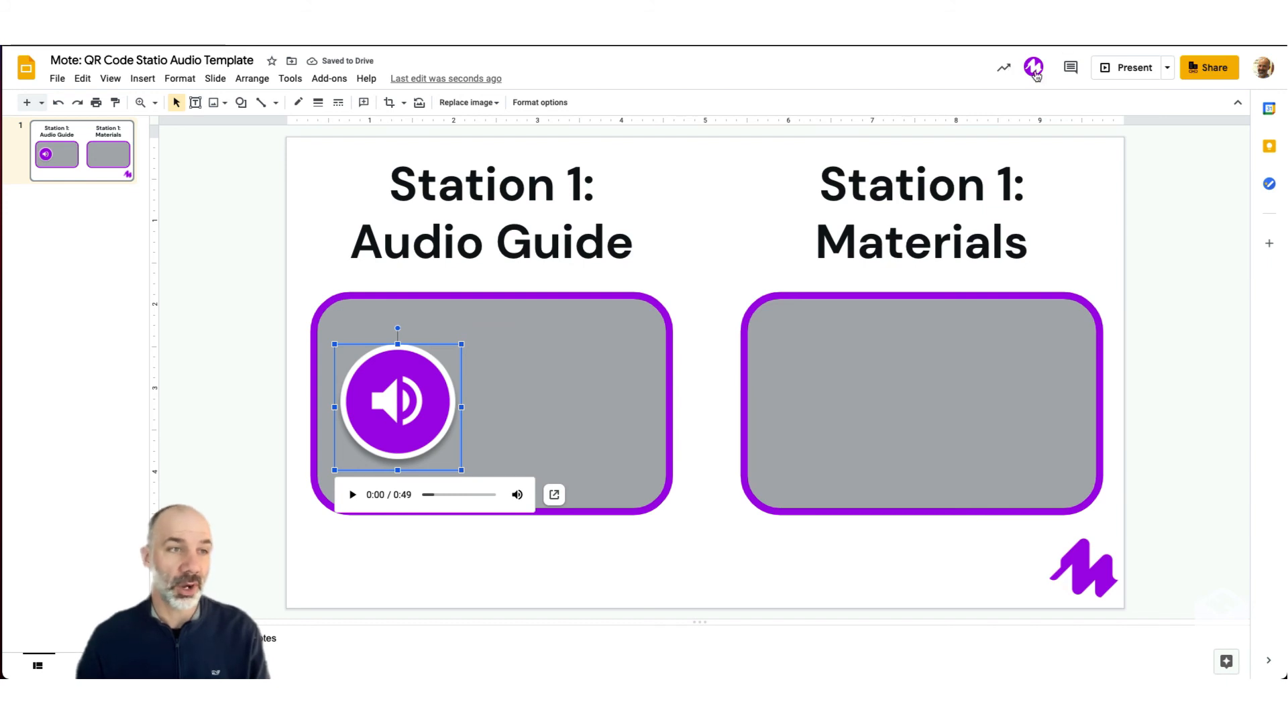
{"action": "left_click", "coordinate": [1034, 67]}
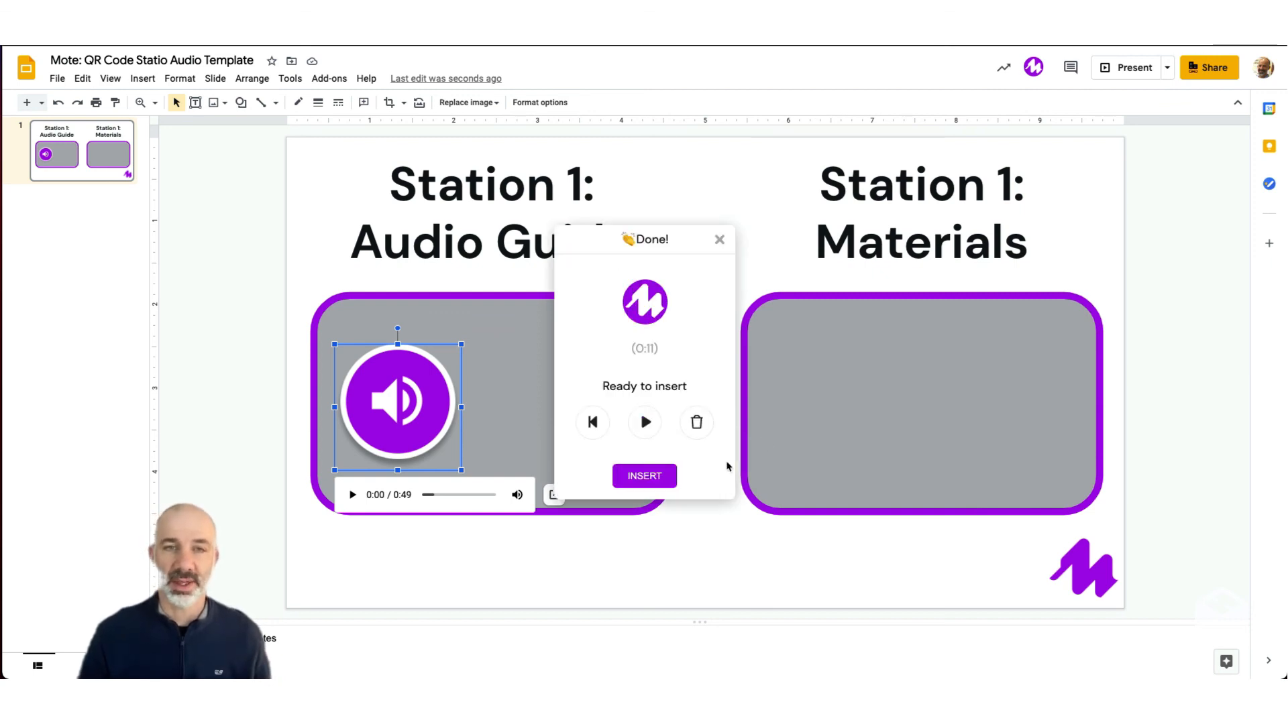
Insert the 11-second clip as a second button and recolor the first button black
{"action": "left_click", "coordinate": [644, 474]}
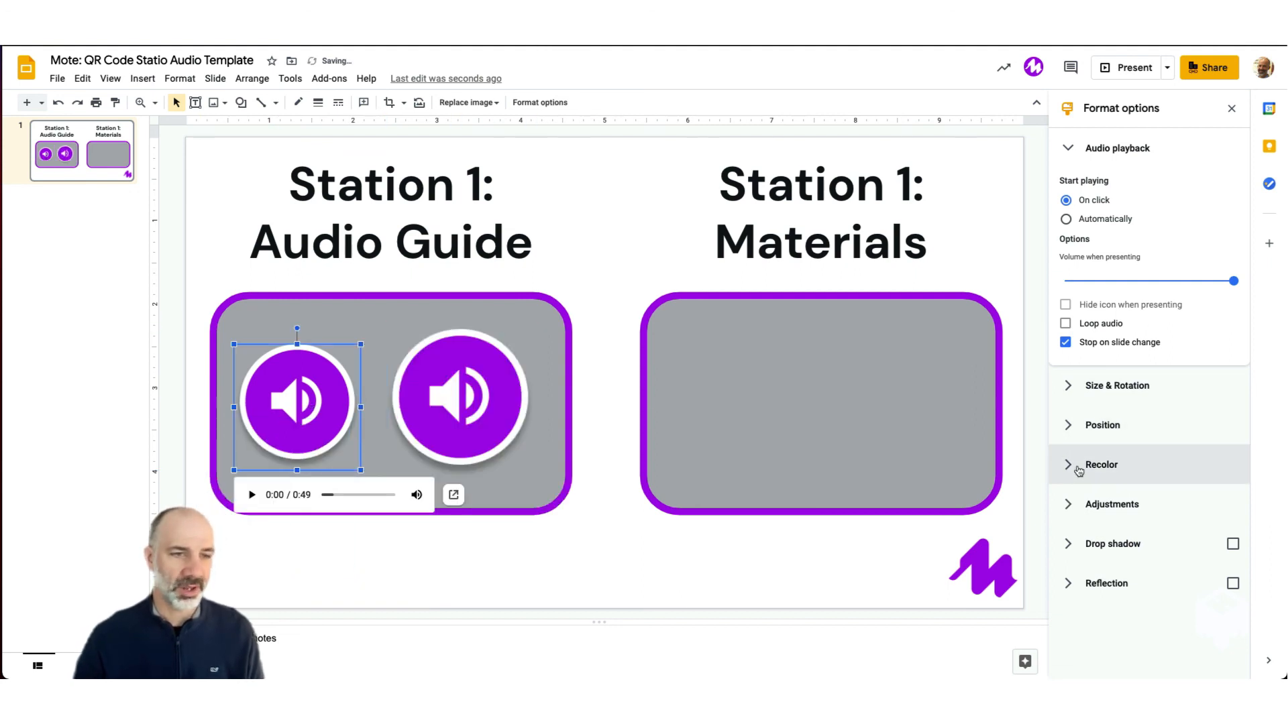
{"action": "left_click", "coordinate": [1102, 464]}
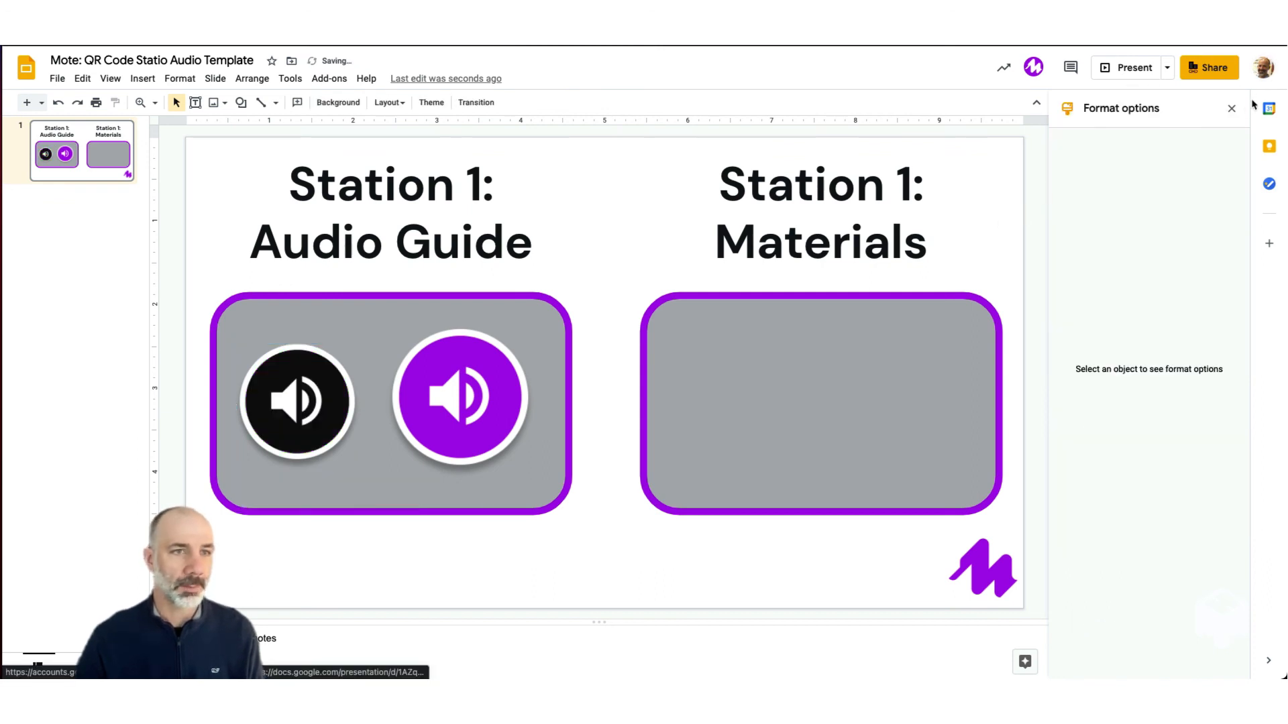
{"action": "left_click", "coordinate": [1230, 107]}
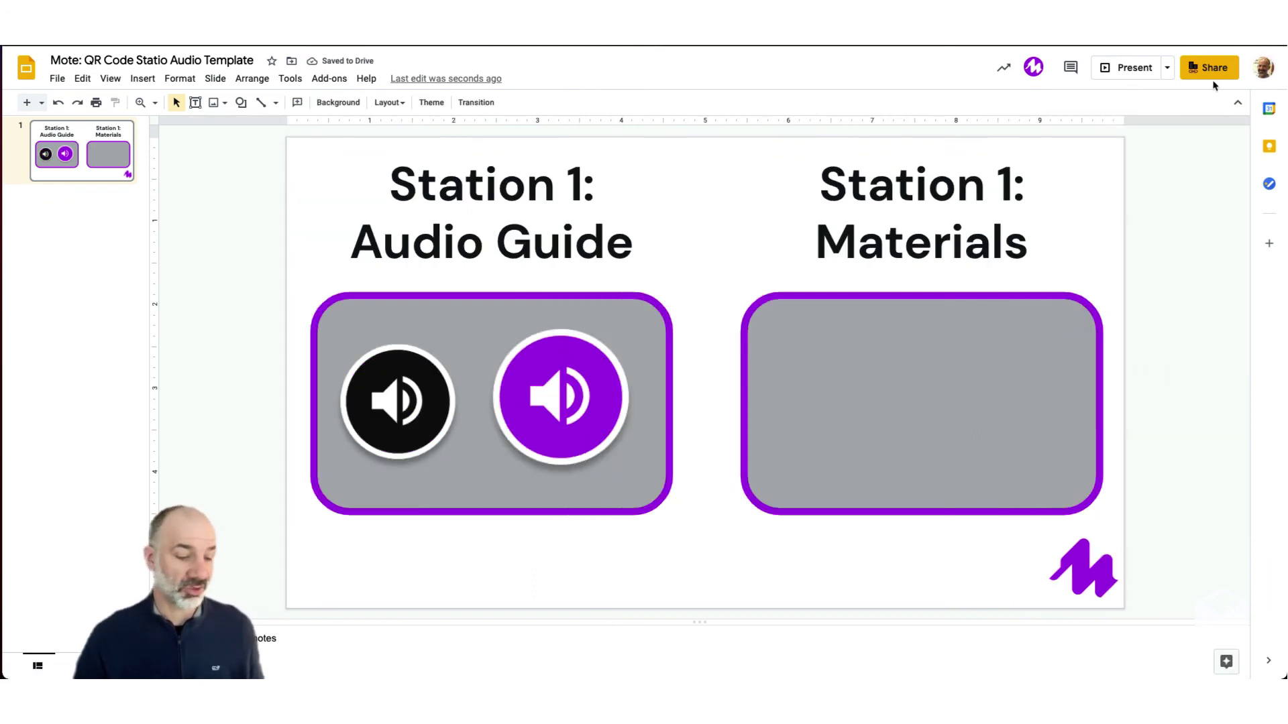